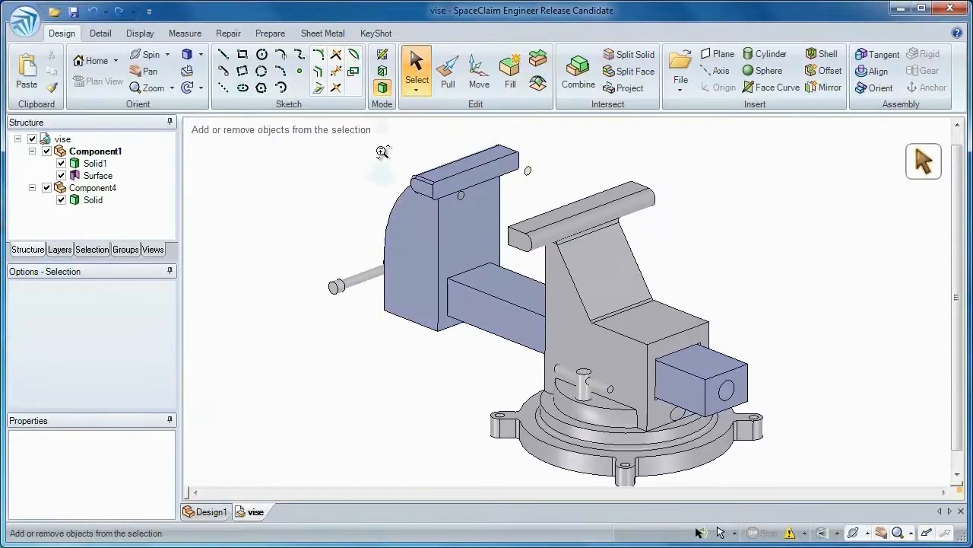
Add the remaining vise jaw face to the selected set of slide faces
left_click(447, 68)
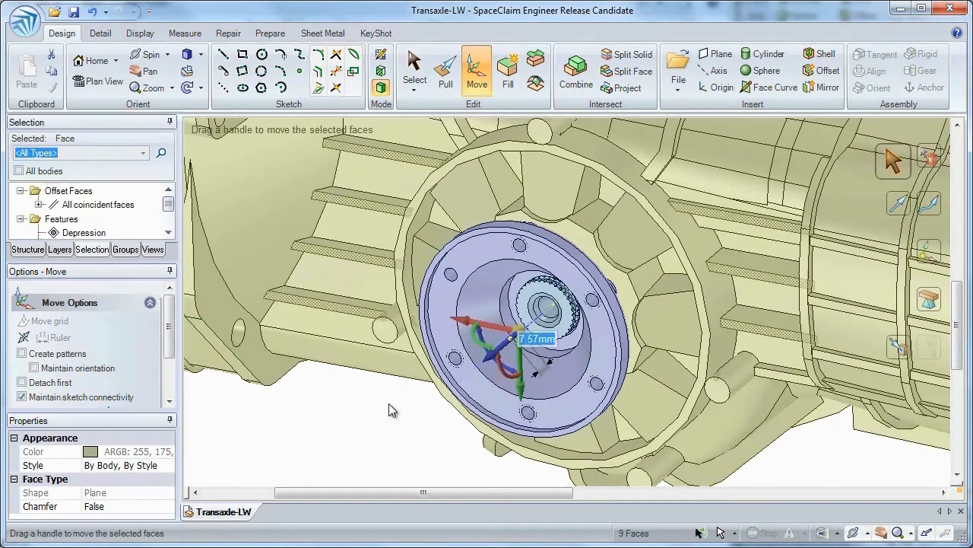
Shift the transaxle's round flange faces along their axis, then select a miter block face
left_click(392, 511)
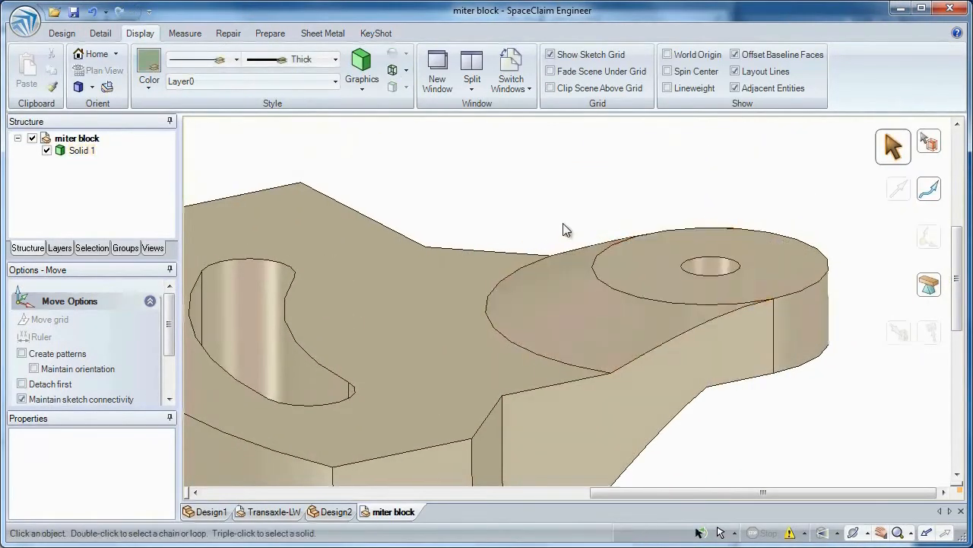
left_click(274, 325)
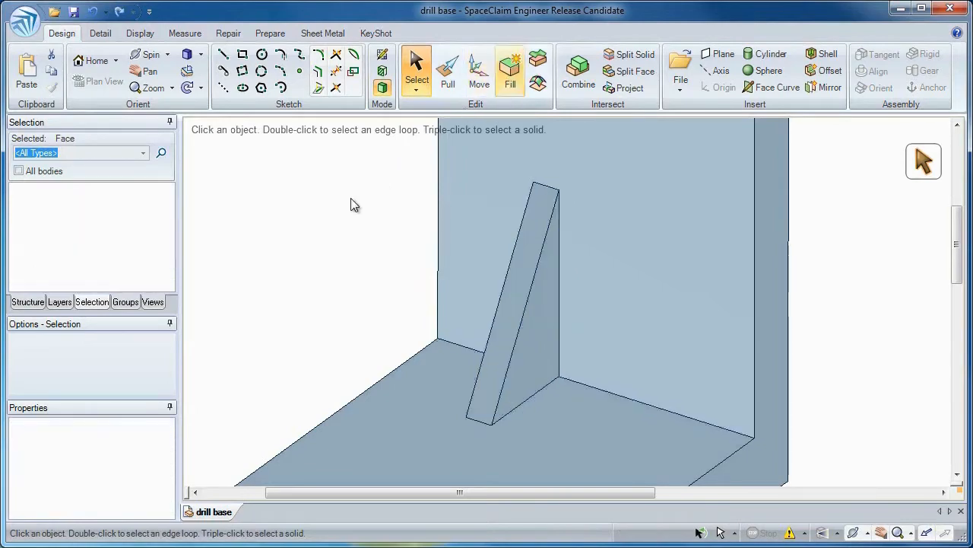
Select the drill base's slanted support rib for editing
left_click(577, 73)
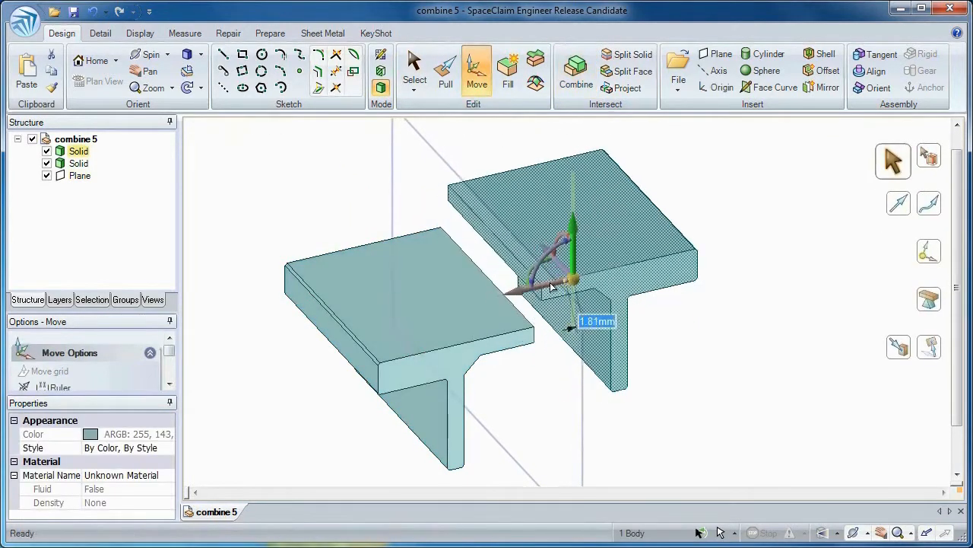
Raise the right T-beam above the left and confirm the S-shaped blend between their flanges
left_click(444, 68)
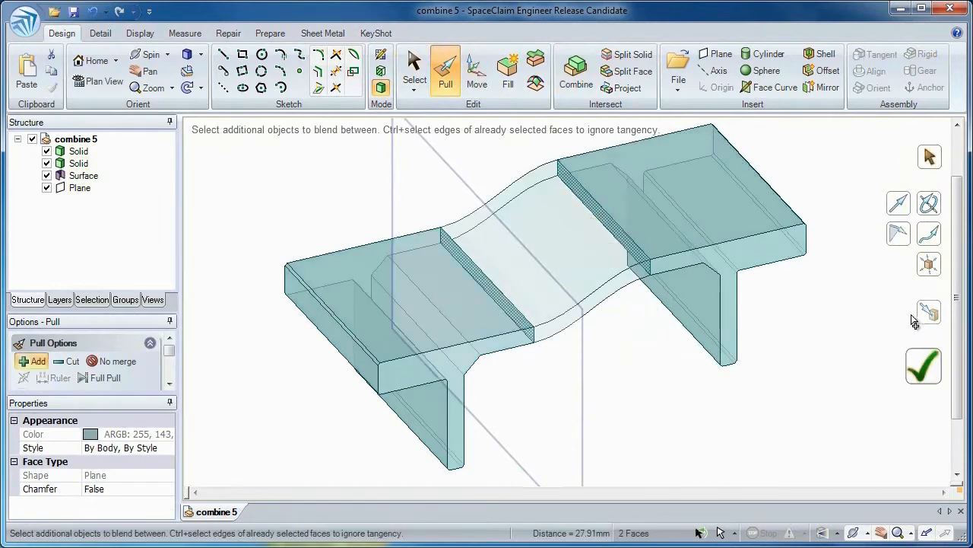
left_click(923, 365)
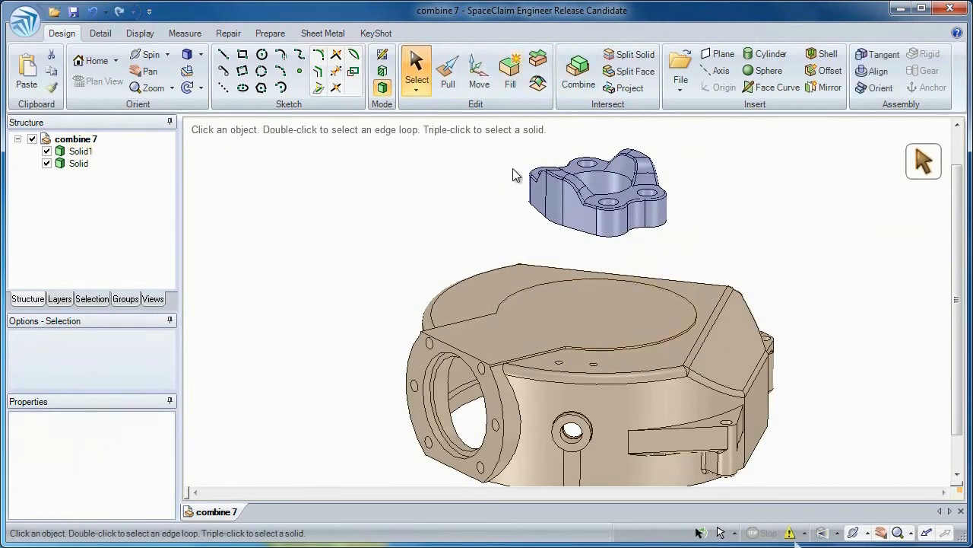
Seat the bracket on the housing, combine them into one solid and round the joining edge
left_click(478, 72)
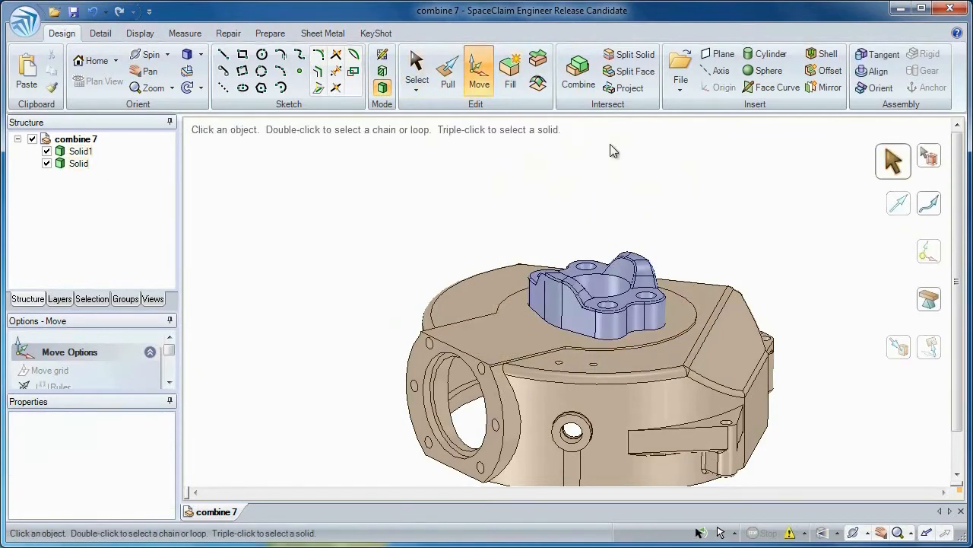
left_click(447, 73)
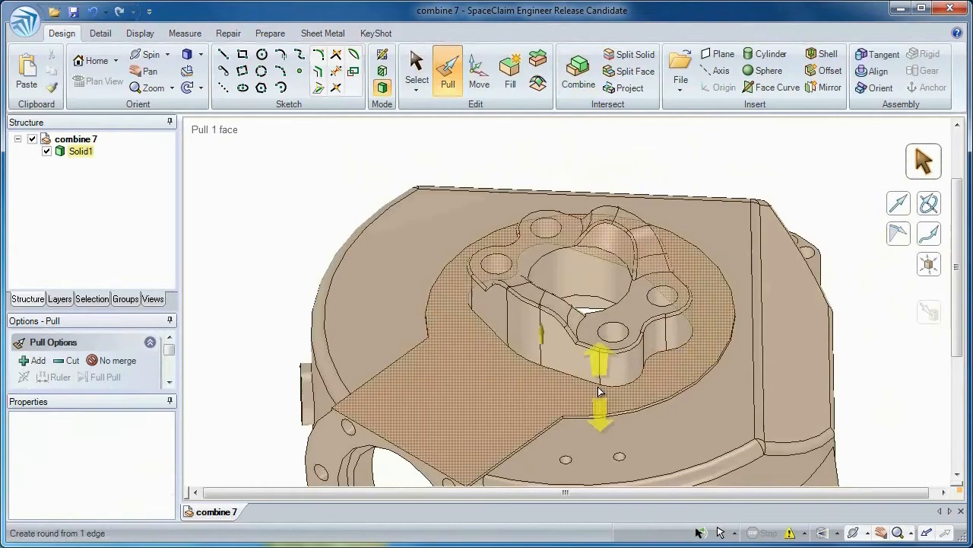
left_click(416, 68)
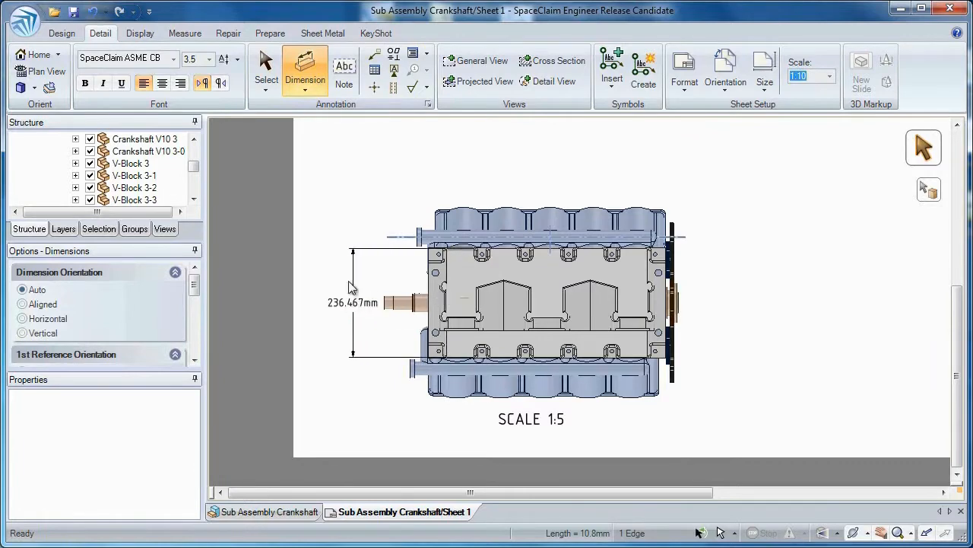
Add a height dimension to the front view, place a cross-section view and mark a circular detail area
left_click(264, 68)
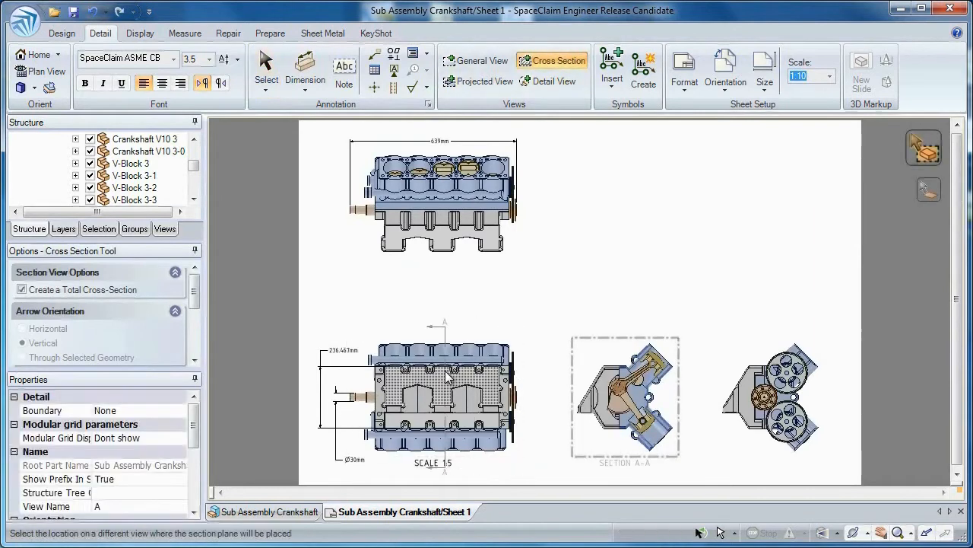
left_click(551, 82)
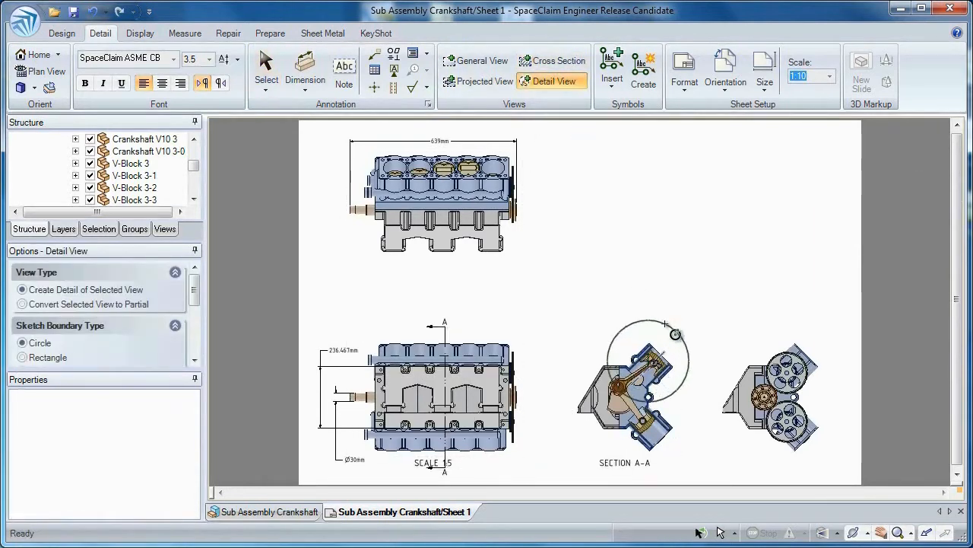
left_click(265, 69)
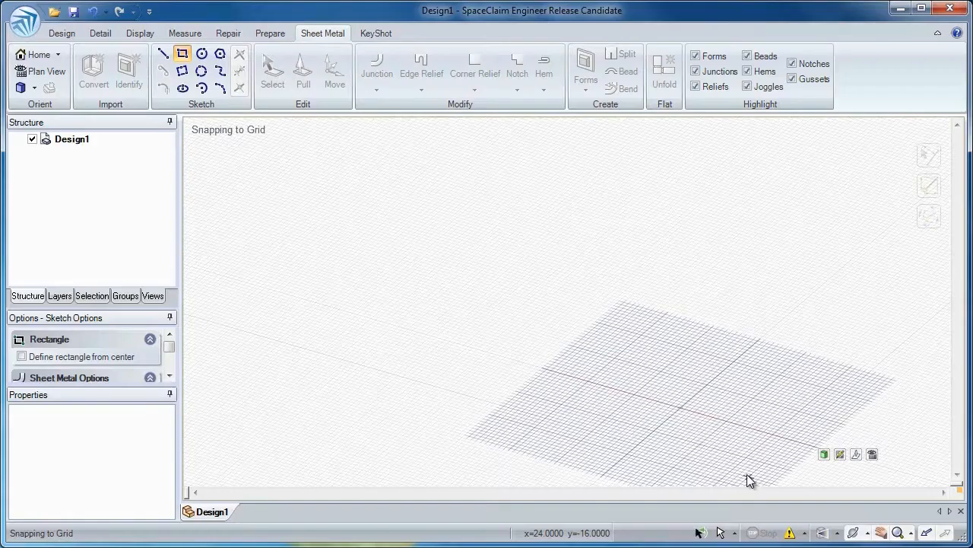
Sketch the tray's base rectangle, pull an edge into a wall, add a corner relief and unfold the part
left_click(303, 69)
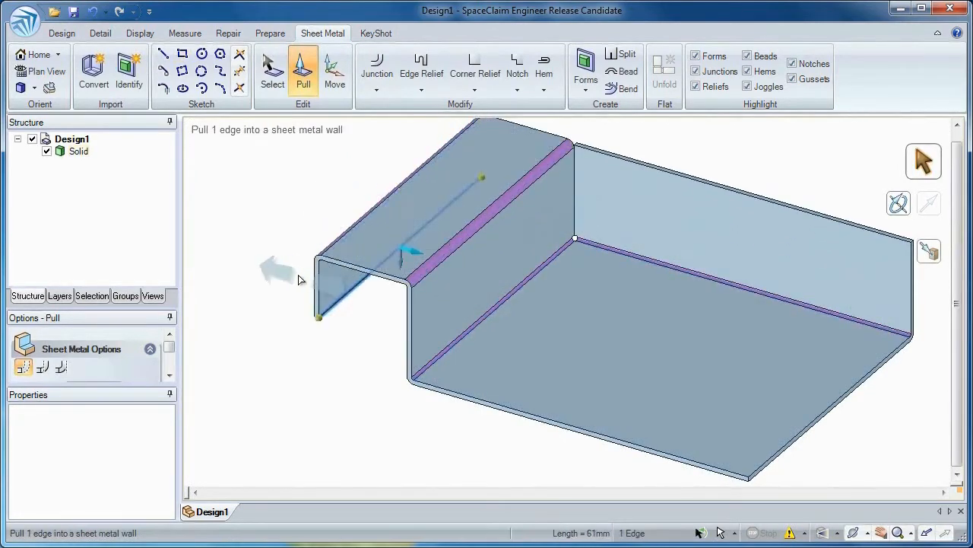
left_click(335, 69)
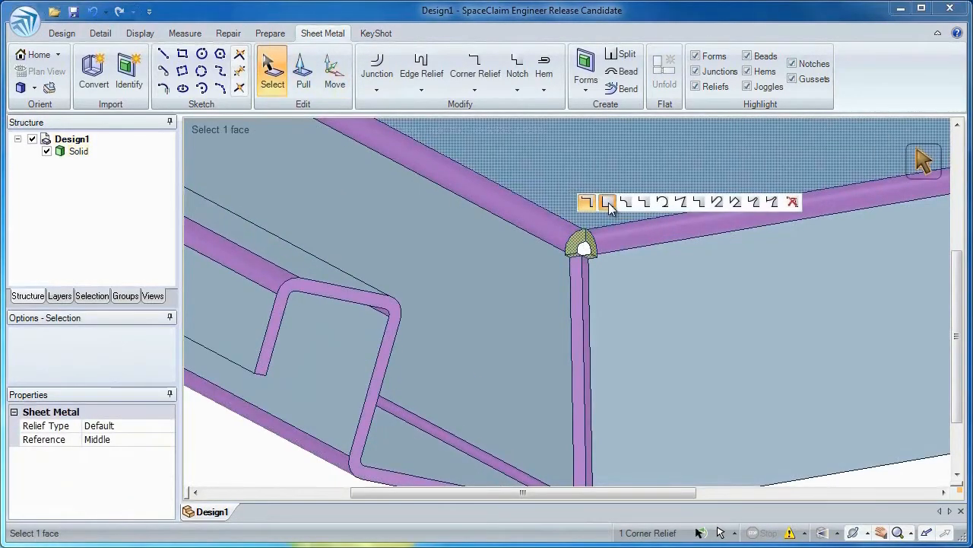
left_click(663, 73)
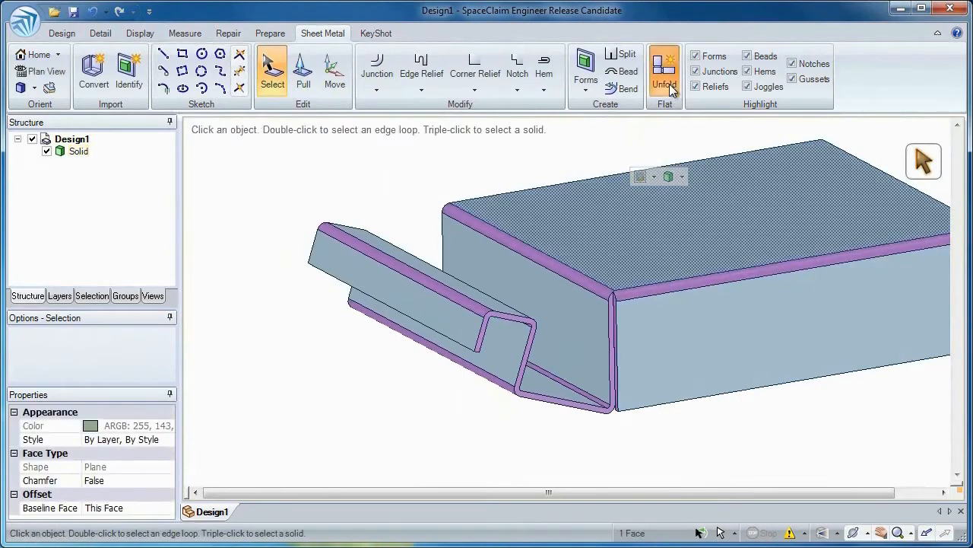
left_click(663, 68)
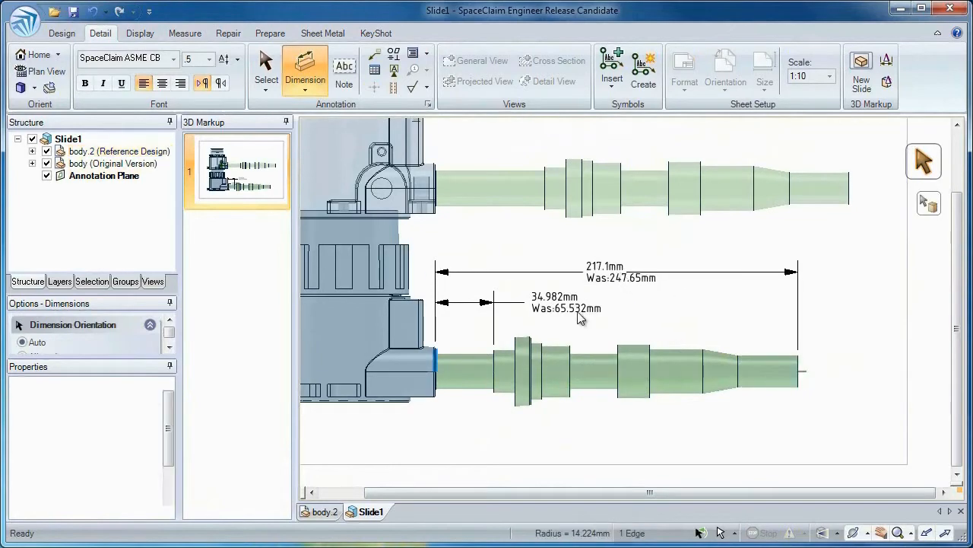
Add a crankshaft dimension showing its new length beside the original 'Was' value
left_click(524, 370)
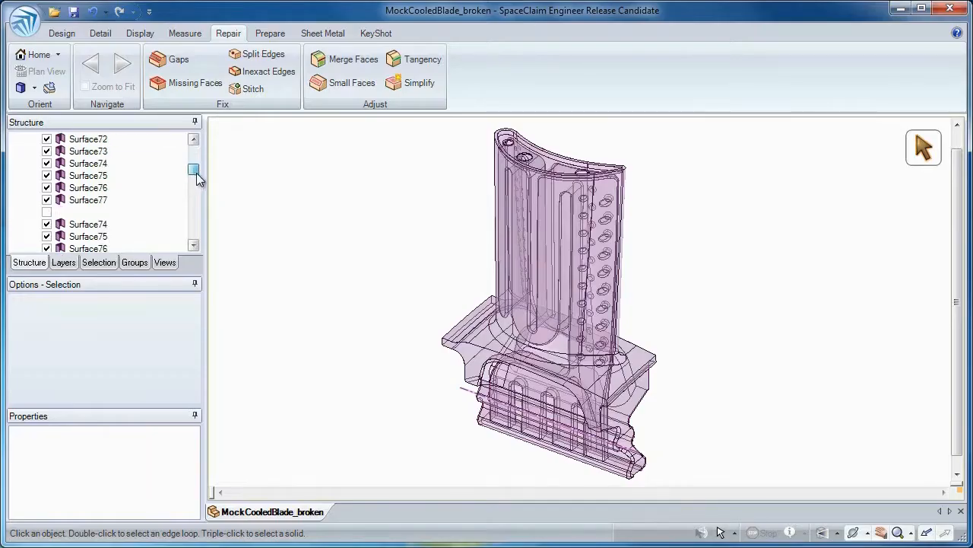
Stitch the blade surfaces into one body, fill the missing faces and inspect it for gaps
left_click(252, 88)
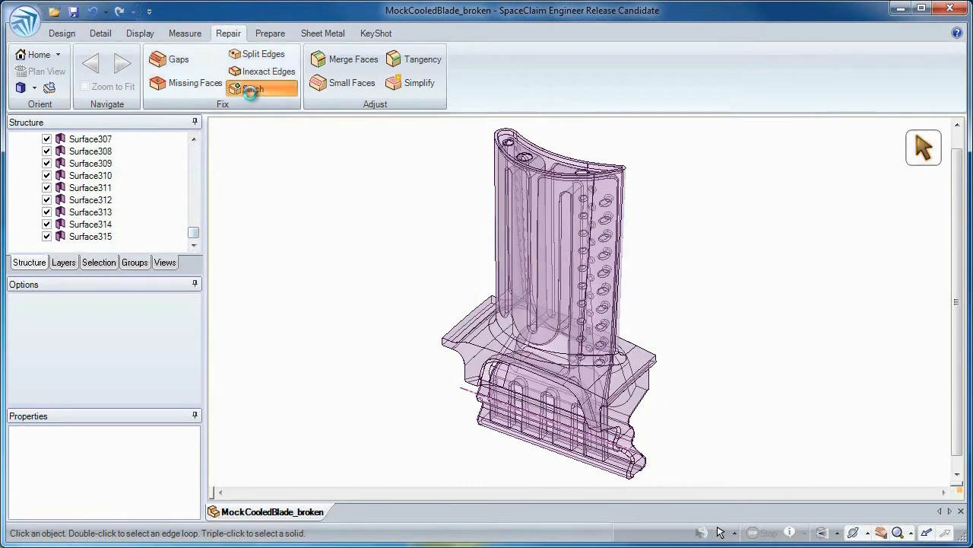
left_click(252, 88)
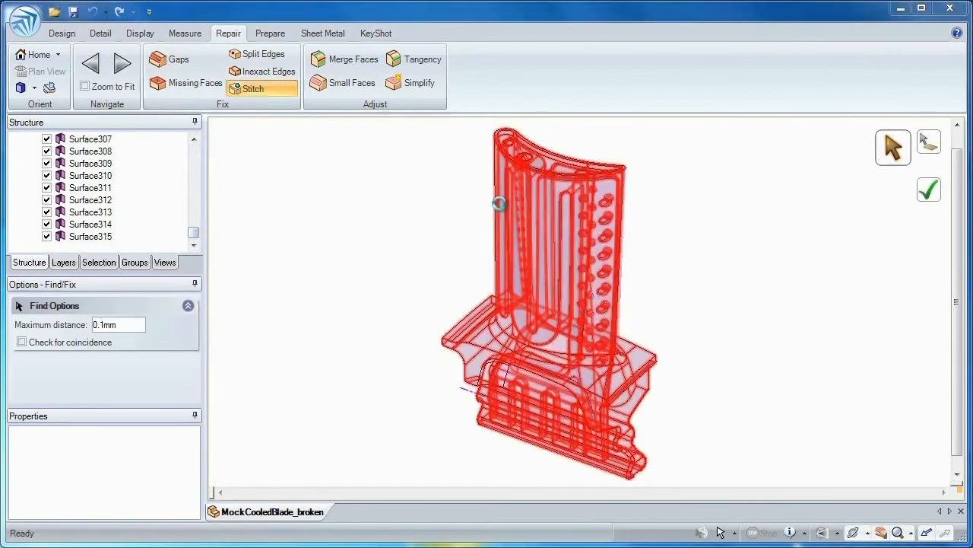
left_click(195, 82)
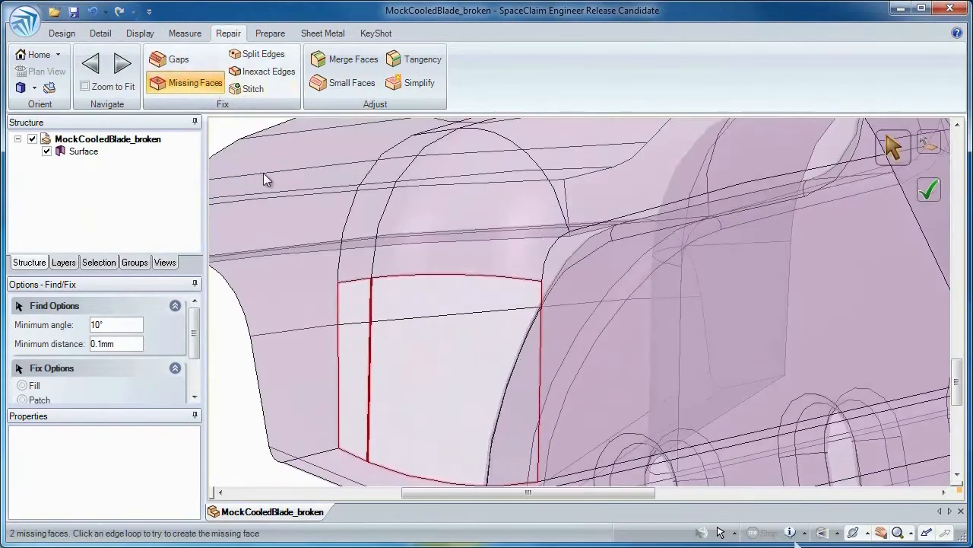
left_click(928, 191)
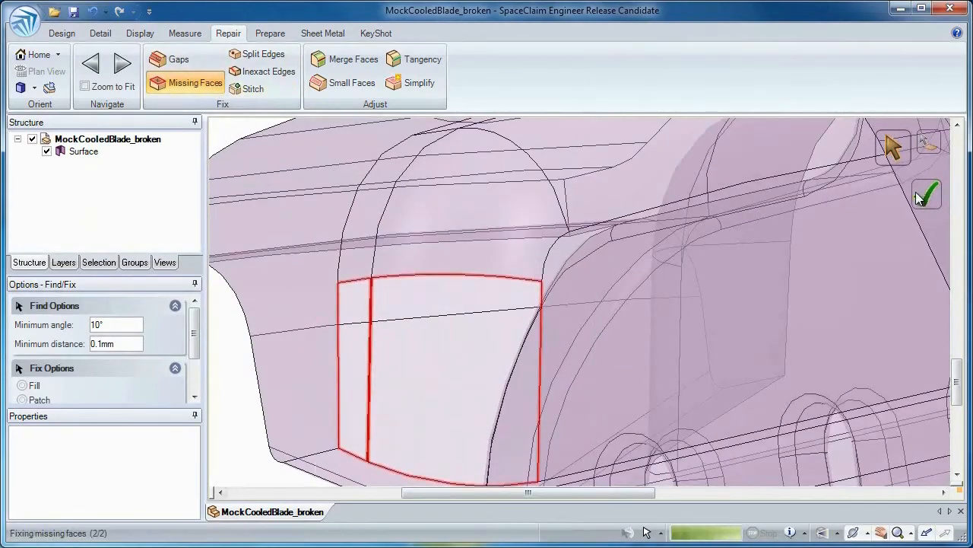
left_click(180, 59)
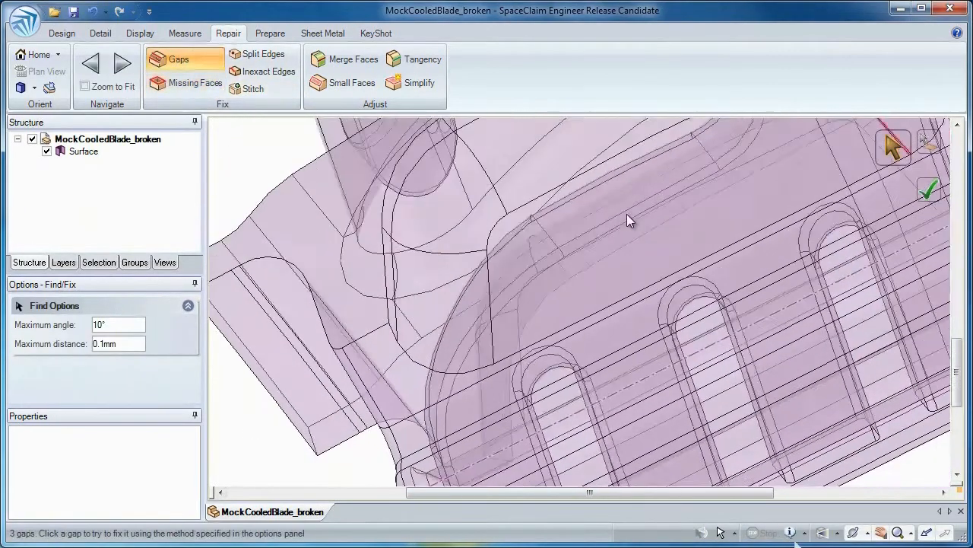
left_click_drag(627, 220, 854, 404)
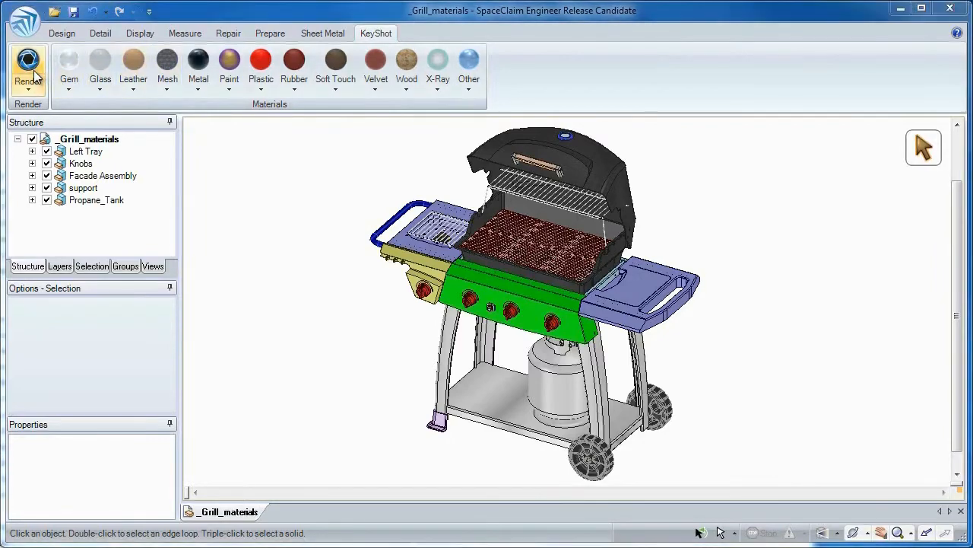
Transfer the grill model to KeyShot for photorealistic rendering
left_click(28, 69)
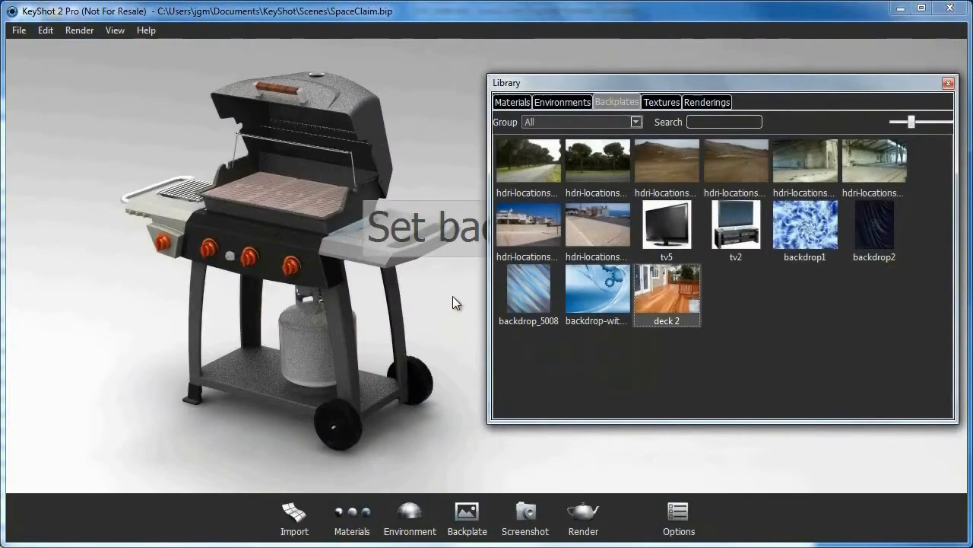
Set the deck 2 backplate, position the grill on it and render the final 1280 x 604 image
double_click(666, 292)
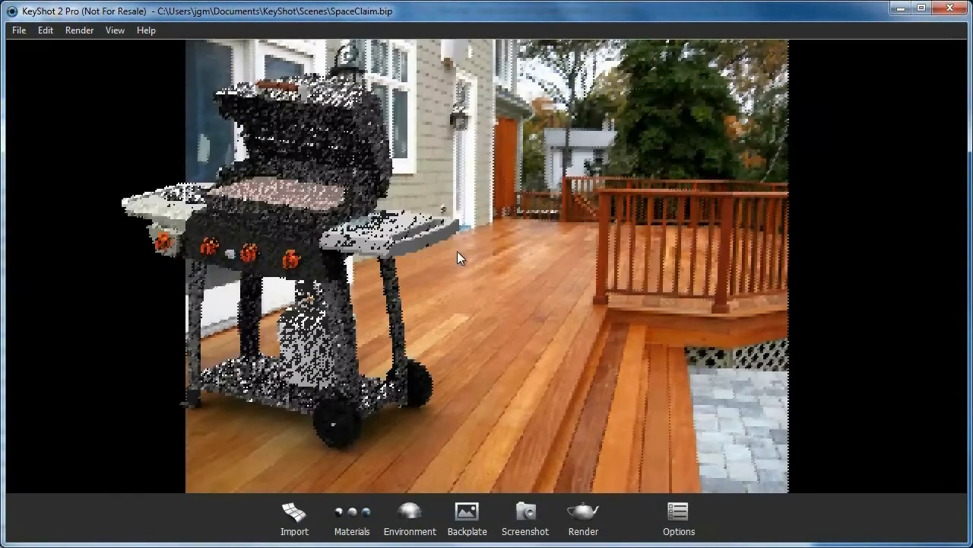
left_click_drag(459, 257, 606, 200)
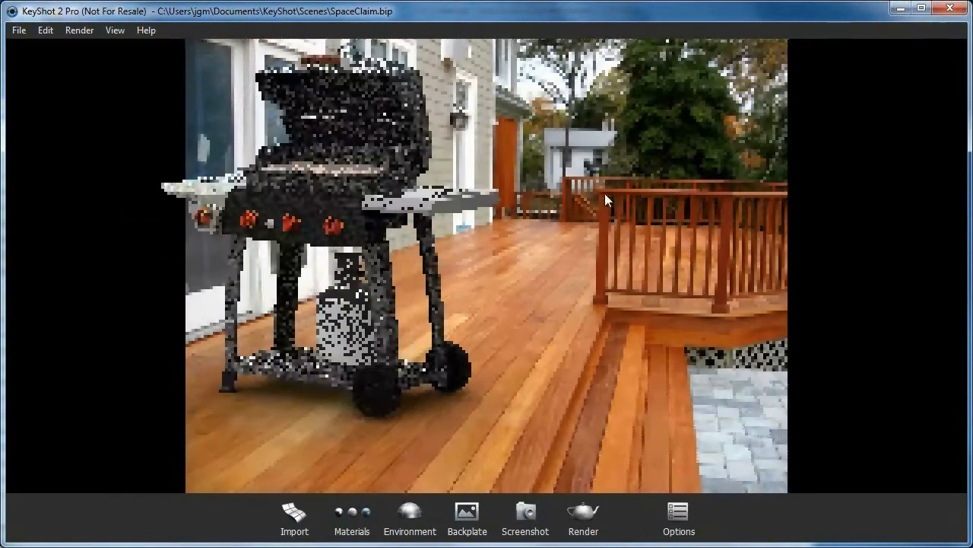
left_click(582, 520)
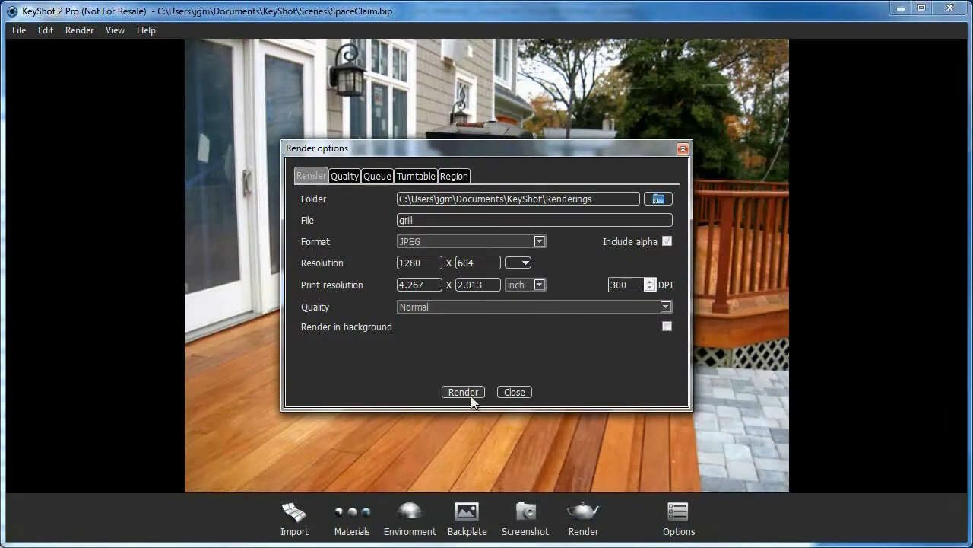
left_click(462, 393)
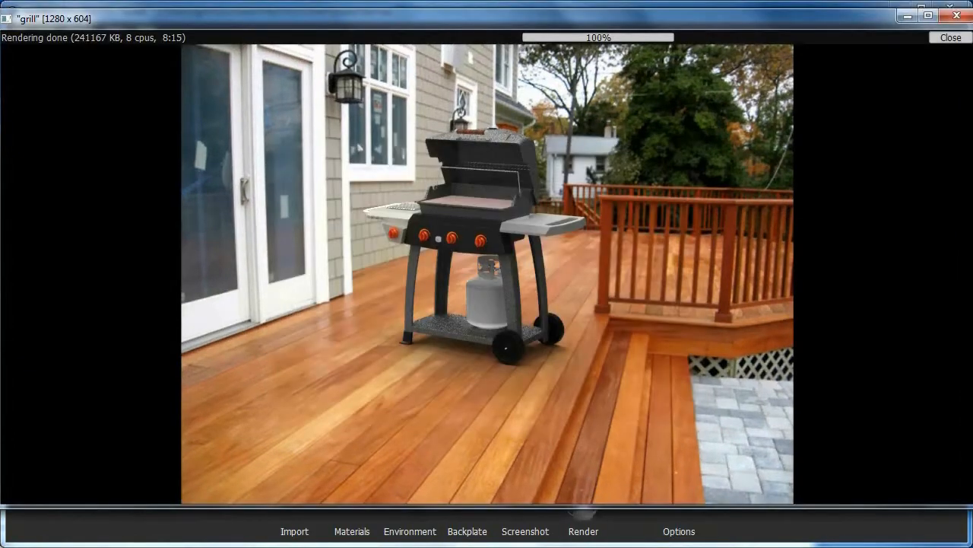
left_click(949, 37)
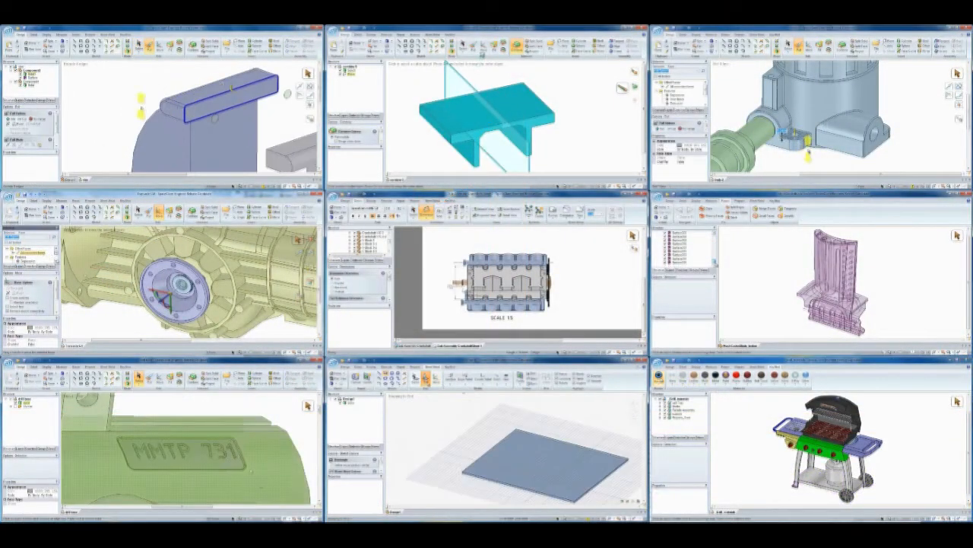